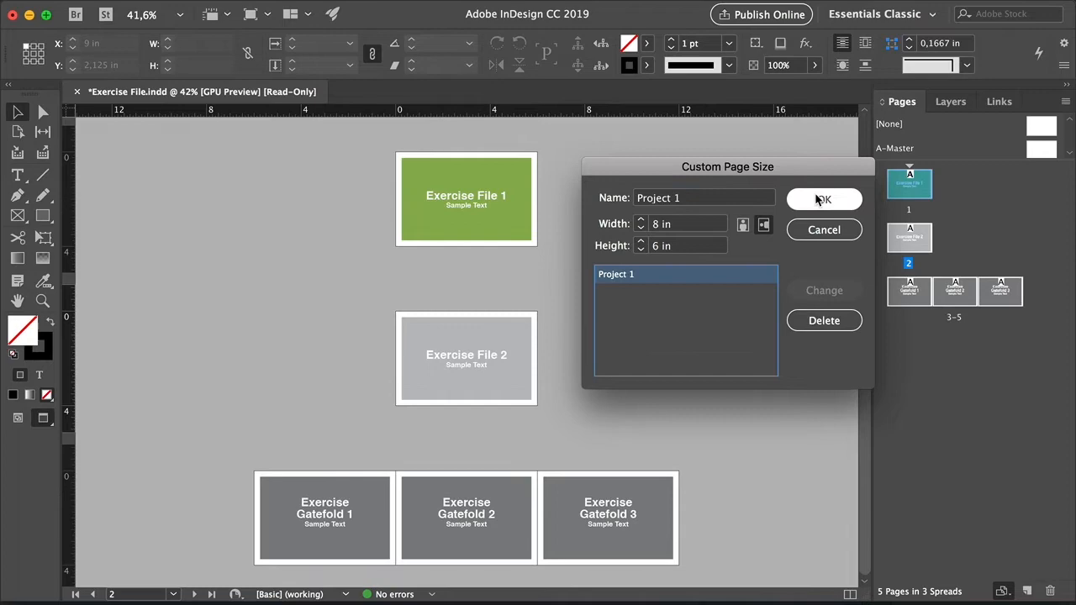
Open Exercise File.indd from the Downloads folder in InDesign
{"action": "left_click", "coordinate": [824, 199]}
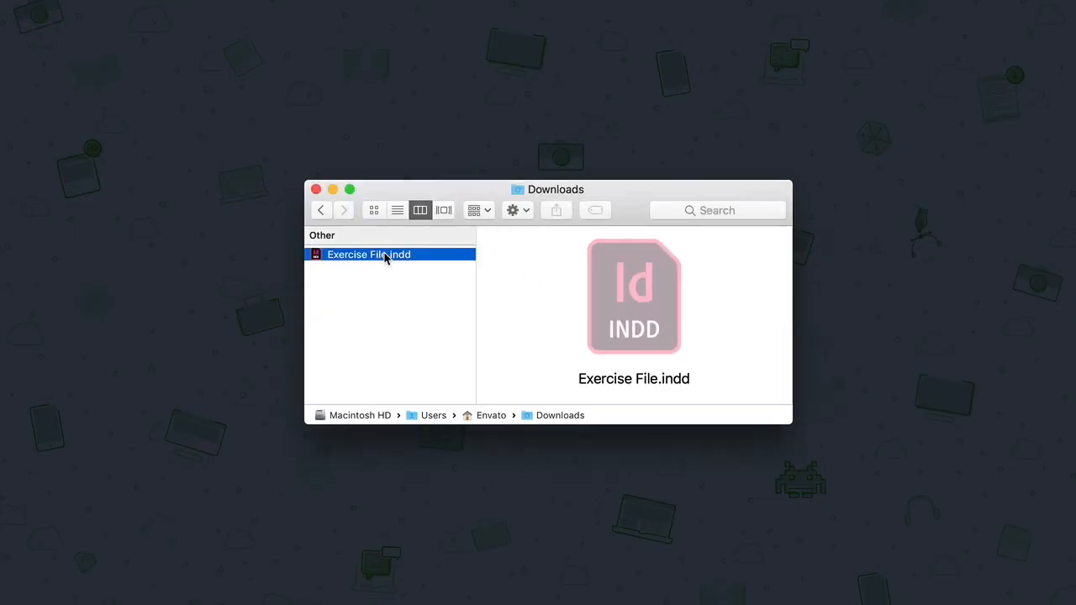
{"action": "double_click", "coordinate": [368, 254]}
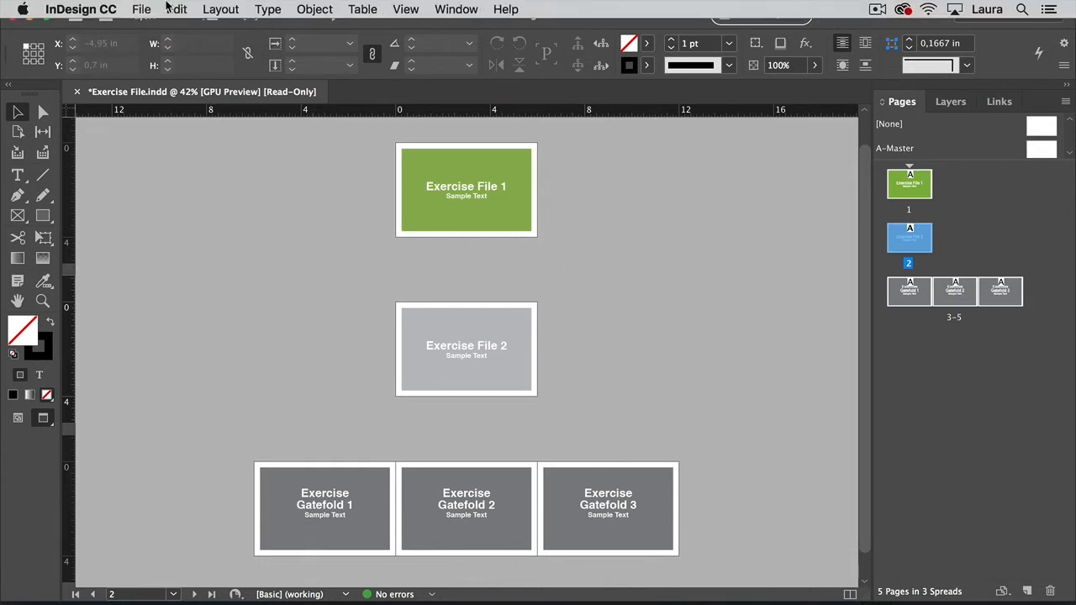
In Document Setup, keep a Custom page size and preview 8 × 6 in pages
{"action": "left_click", "coordinate": [141, 9]}
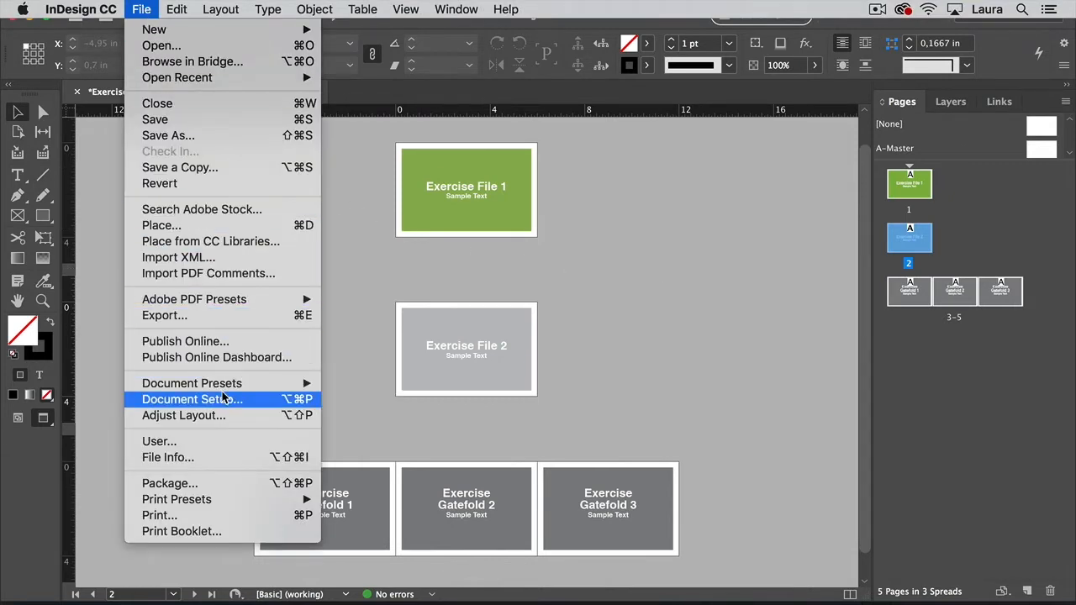
{"action": "left_click", "coordinate": [191, 399]}
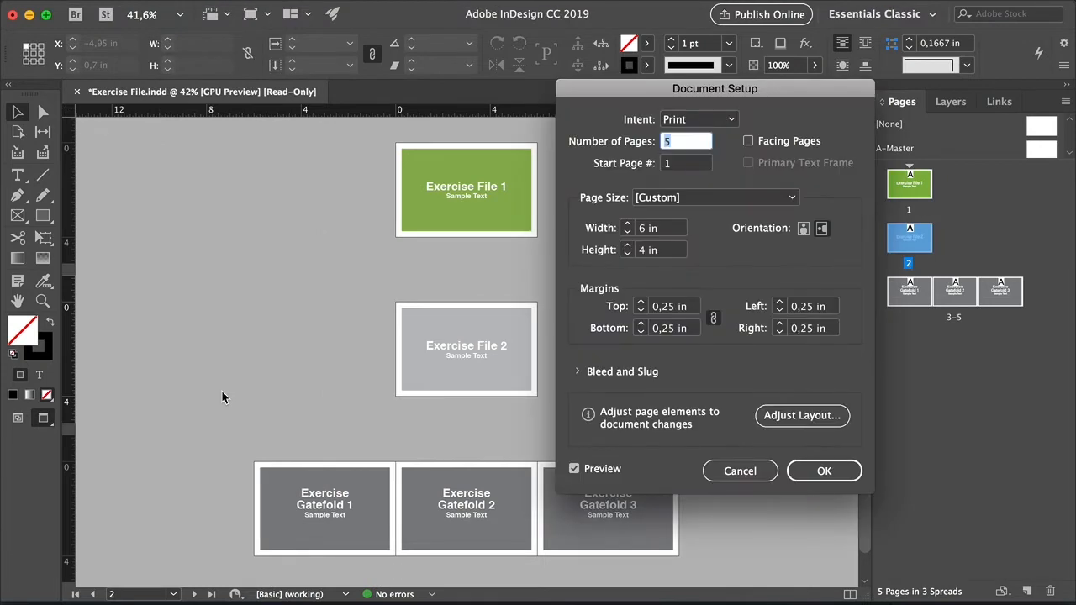
{"action": "mouse_move", "coordinate": [347, 285]}
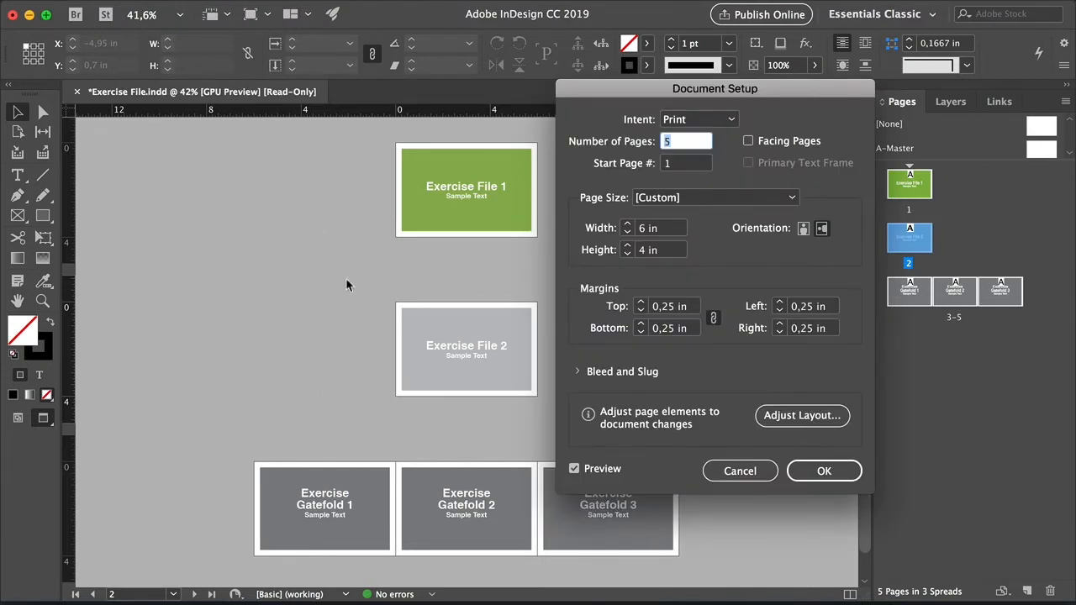
{"action": "mouse_move", "coordinate": [593, 207]}
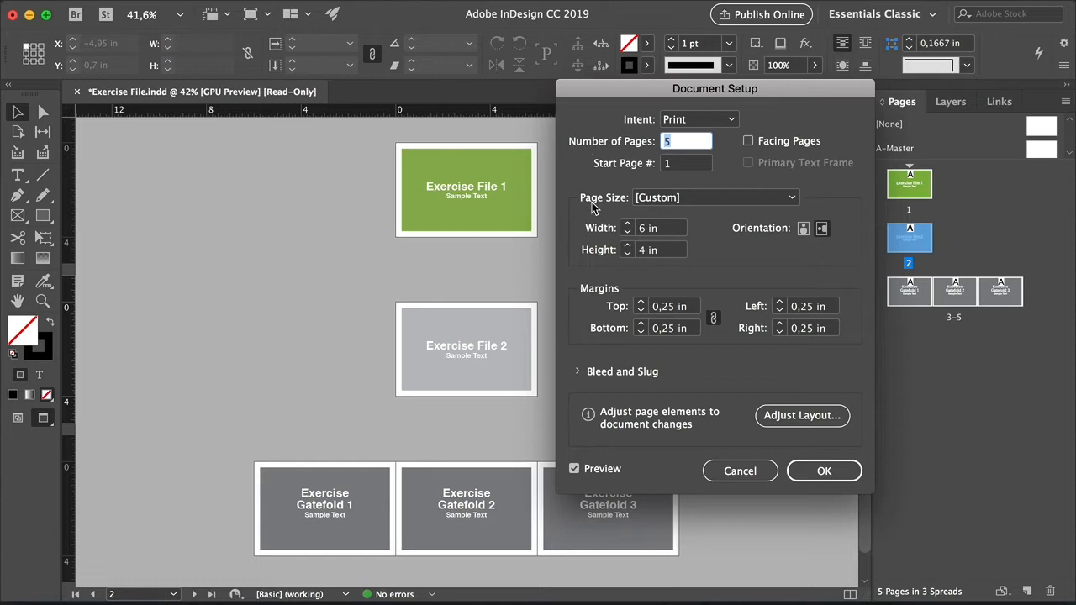
{"action": "mouse_move", "coordinate": [612, 387]}
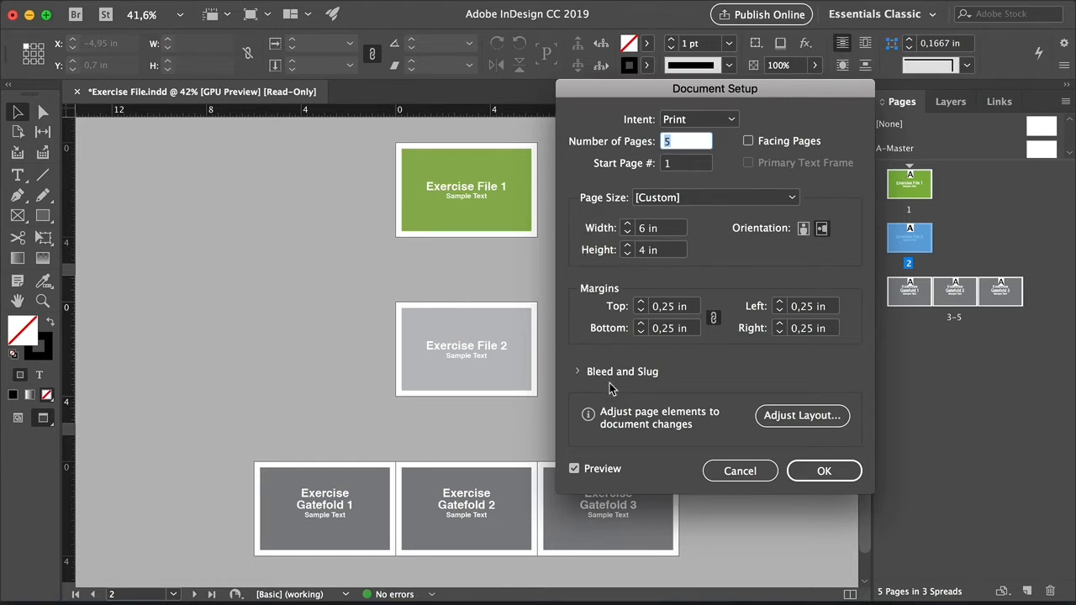
{"action": "mouse_move", "coordinate": [574, 421]}
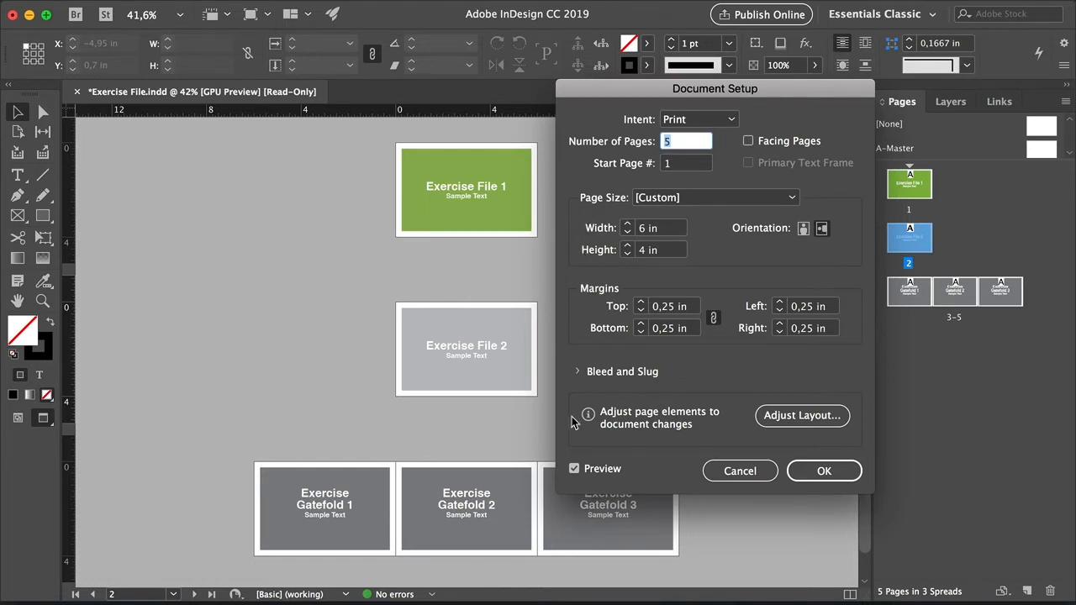
{"action": "left_click", "coordinate": [574, 468]}
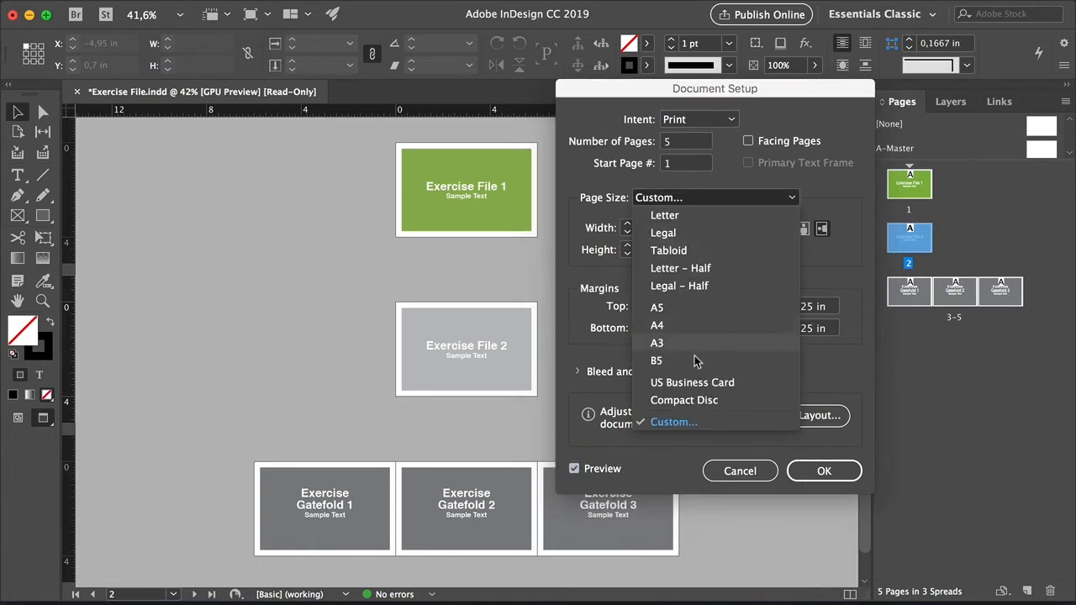
{"action": "left_click", "coordinate": [673, 422]}
{"action": "type", "text": "8"}
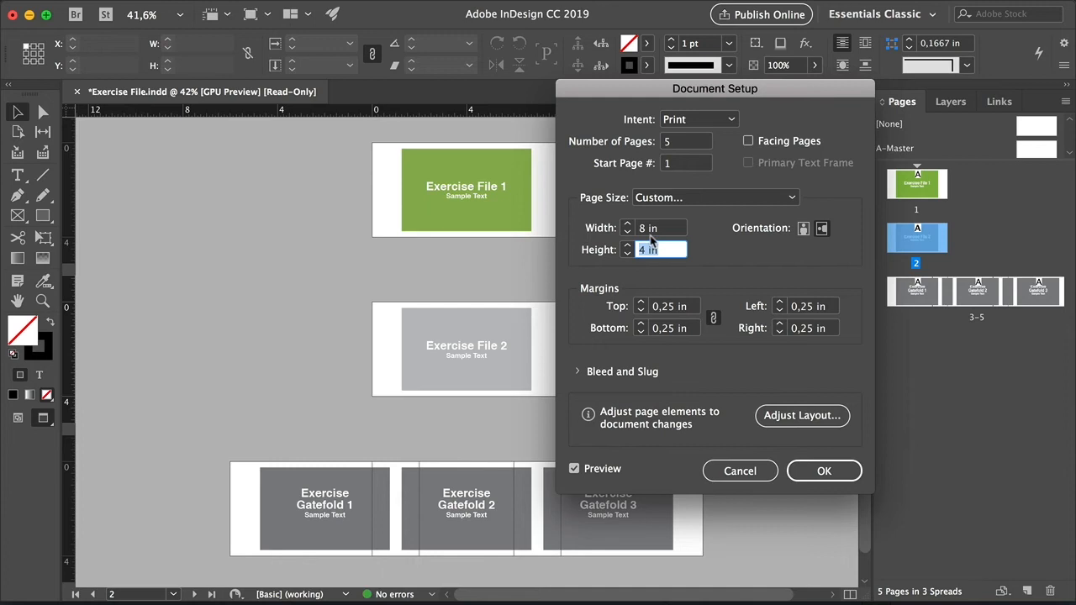
{"action": "type", "text": "6 in"}
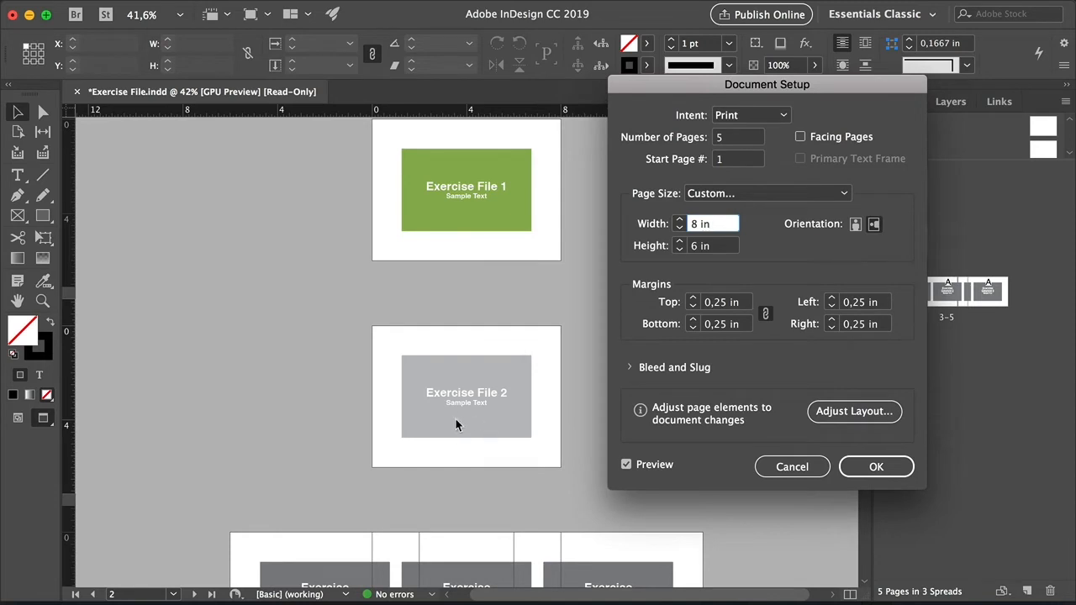
{"action": "mouse_move", "coordinate": [491, 572]}
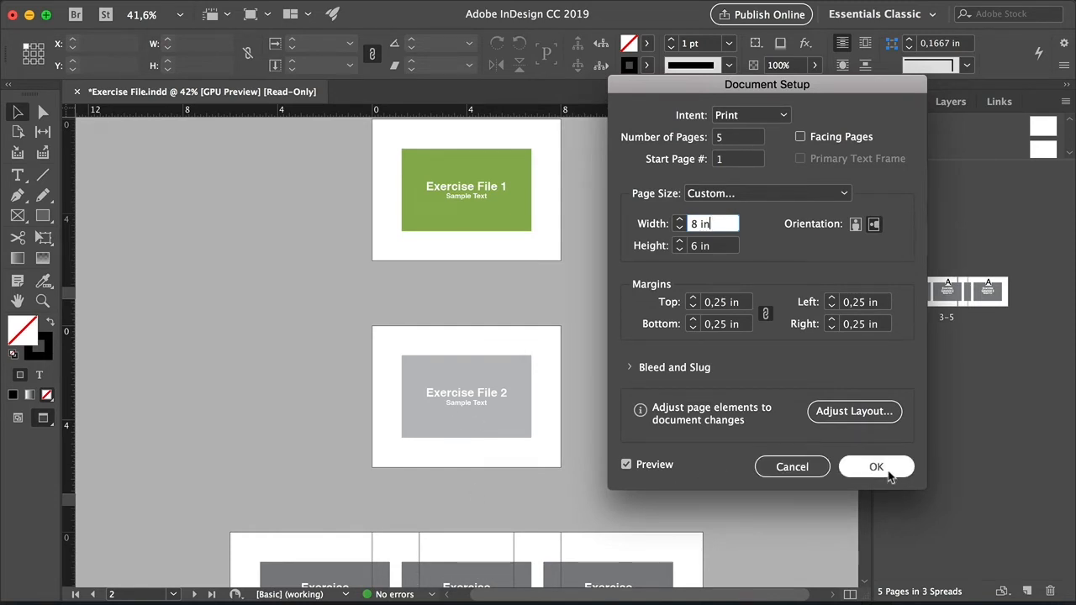
{"action": "mouse_move", "coordinate": [854, 411]}
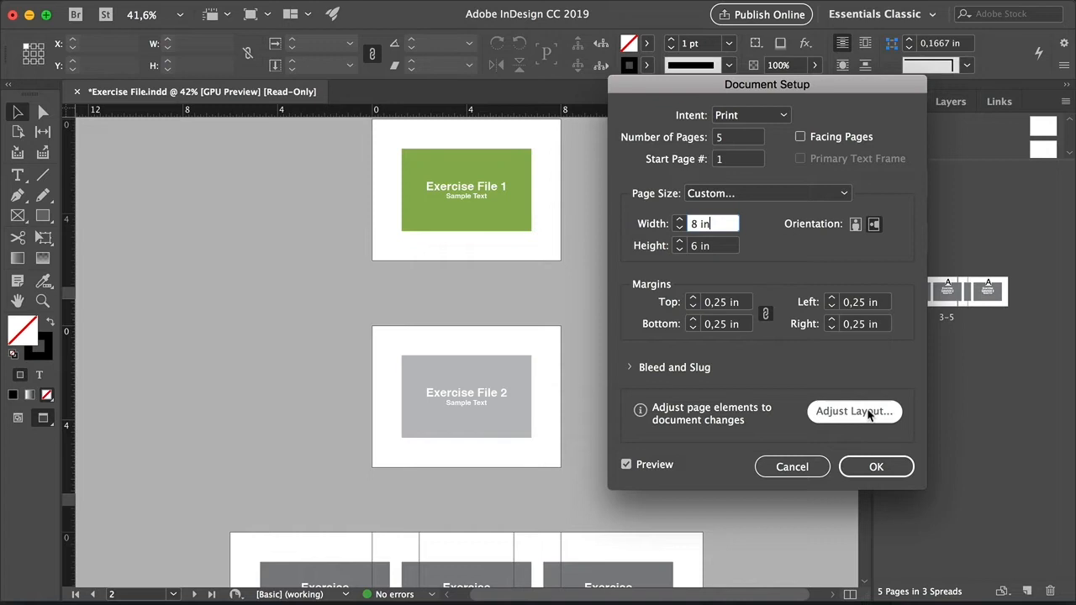
Open Adjust Layout for the 8 × 6 in size, then dismiss it without resizing
{"action": "left_click", "coordinate": [854, 411]}
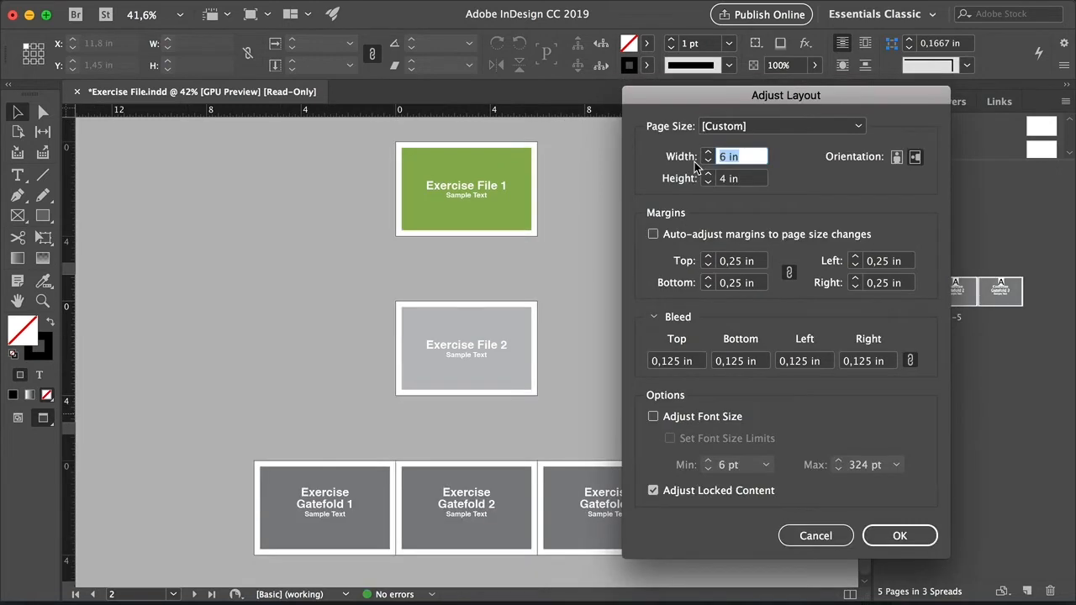
{"action": "mouse_move", "coordinate": [670, 244]}
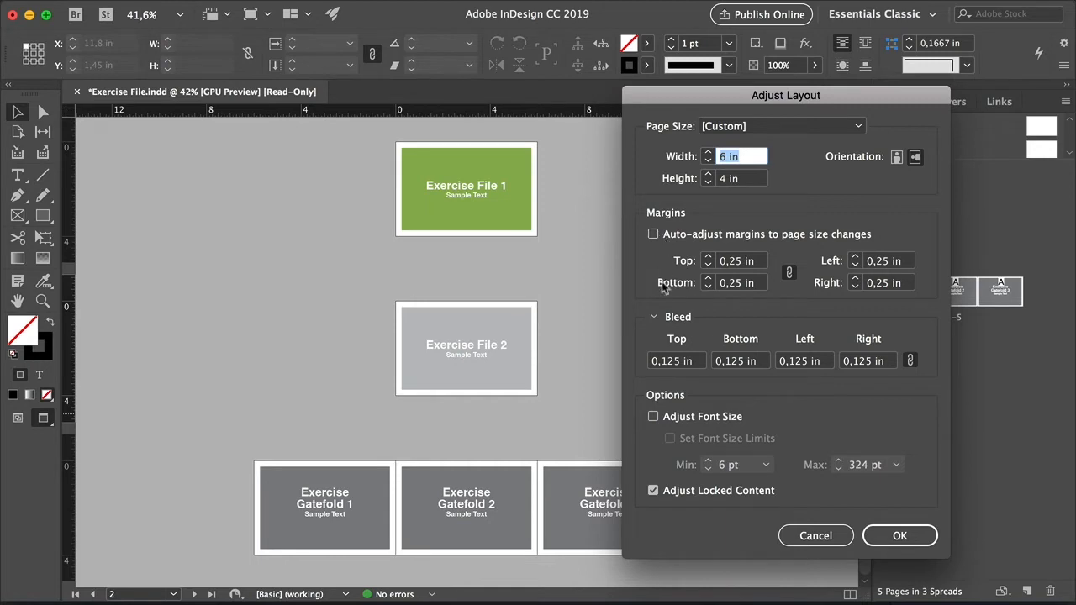
{"action": "mouse_move", "coordinate": [651, 332]}
{"action": "type", "text": "6"}
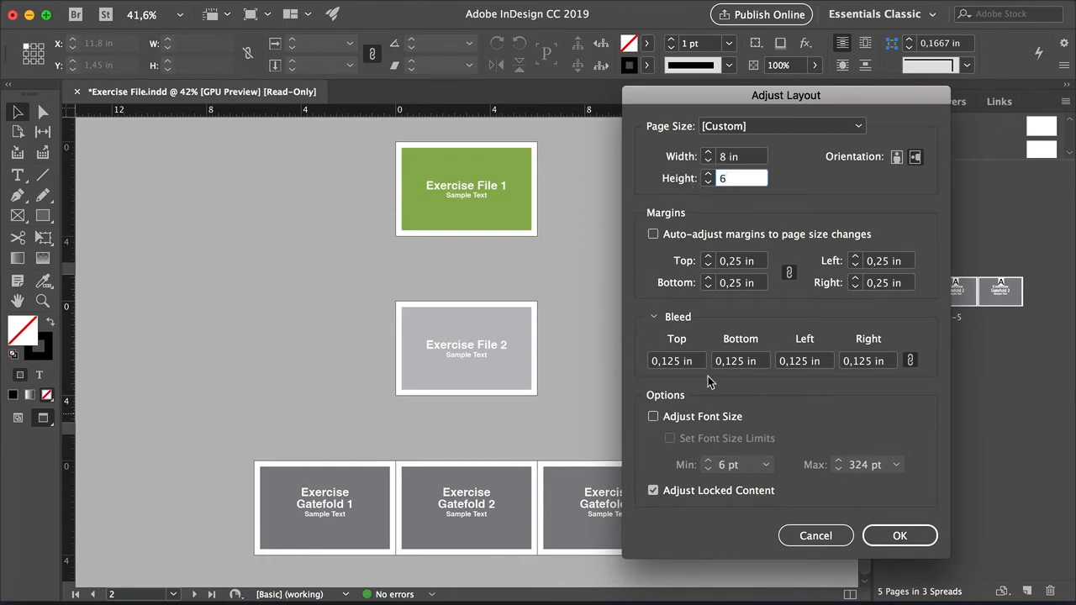
{"action": "left_click", "coordinate": [653, 417]}
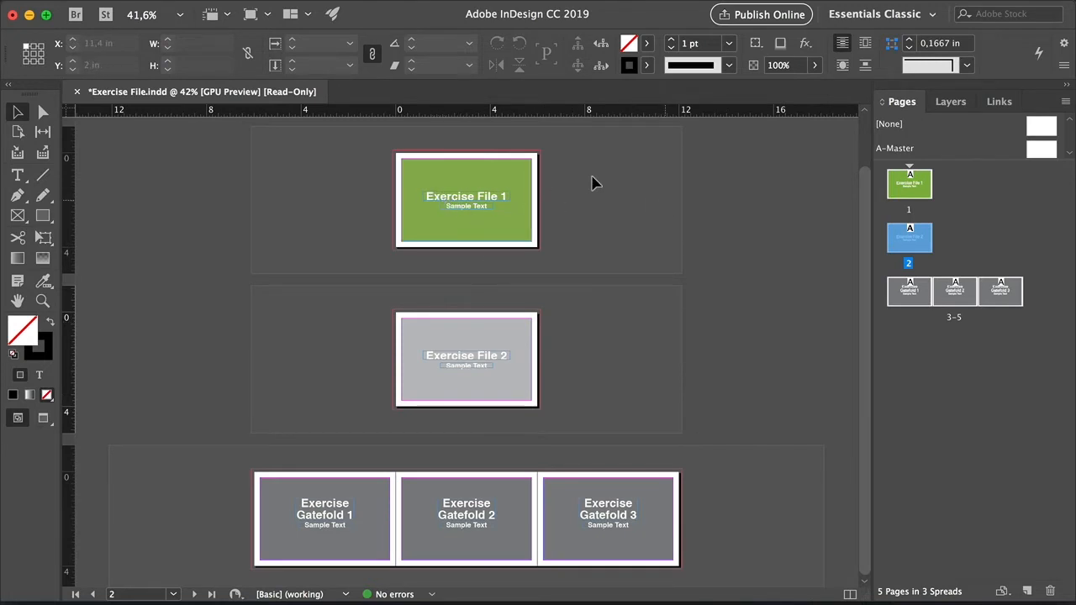
Apply an 8 × 6 in page size through Document Setup's Adjust Layout
{"action": "left_click", "coordinate": [141, 9]}
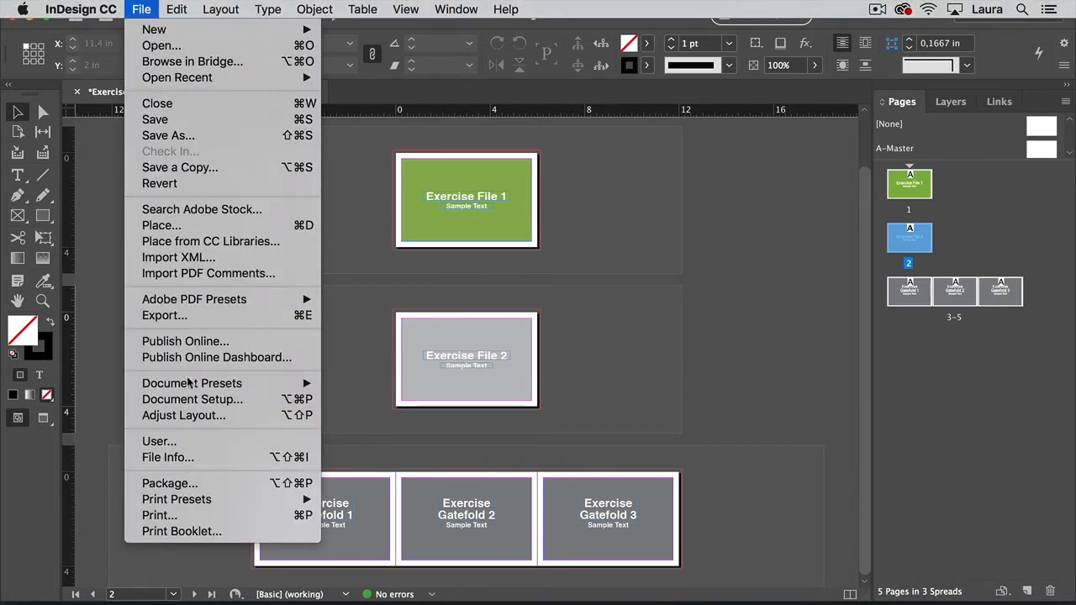
{"action": "left_click", "coordinate": [192, 399]}
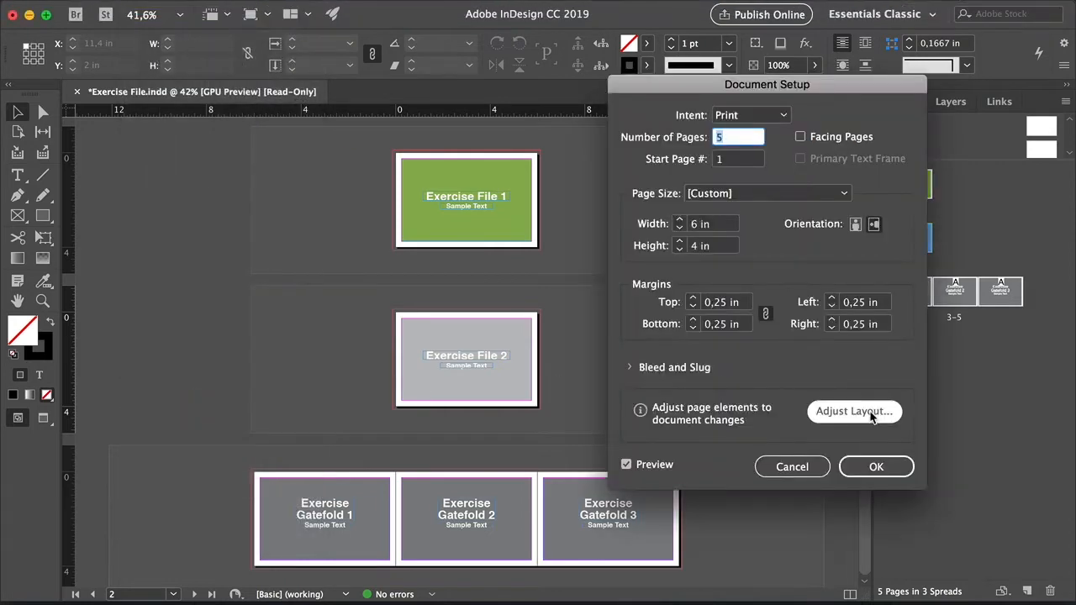
{"action": "left_click", "coordinate": [855, 411]}
{"action": "type", "text": "6"}
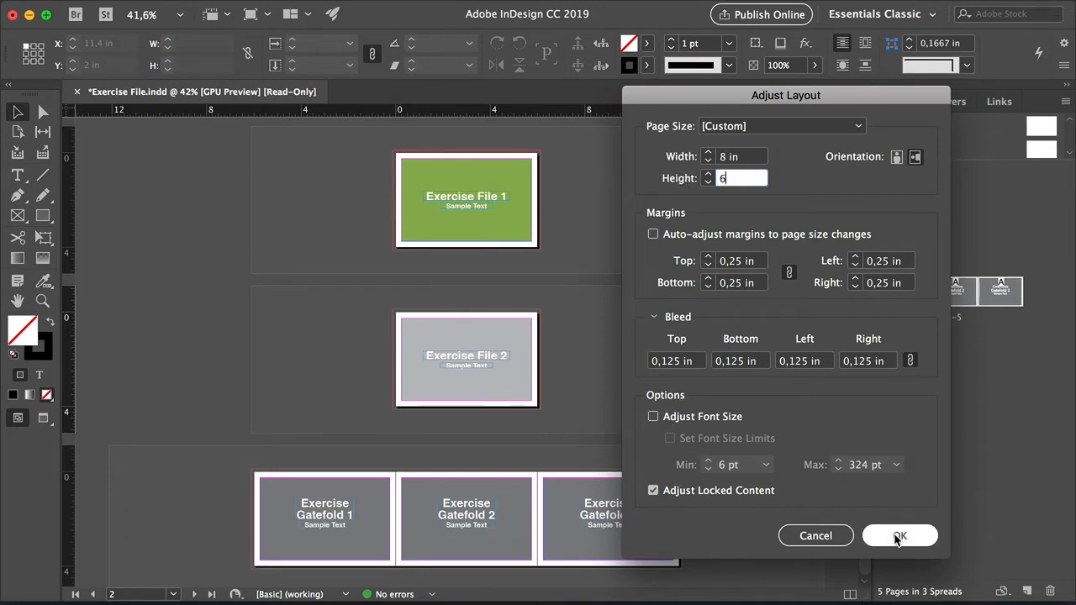
{"action": "left_click", "coordinate": [899, 535]}
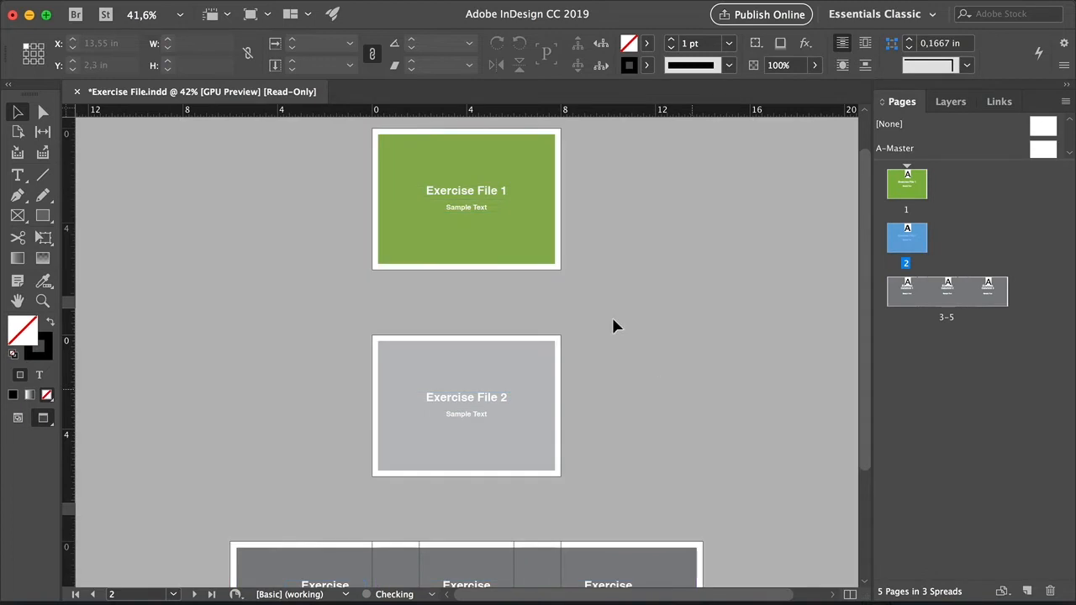
{"action": "mouse_move", "coordinate": [521, 174]}
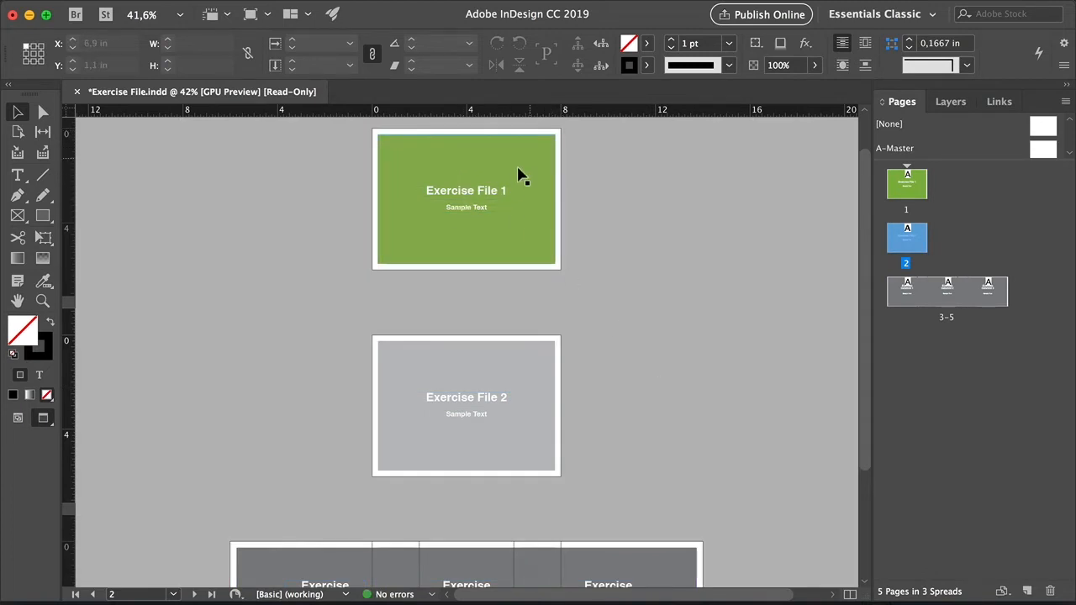
{"action": "mouse_move", "coordinate": [609, 209]}
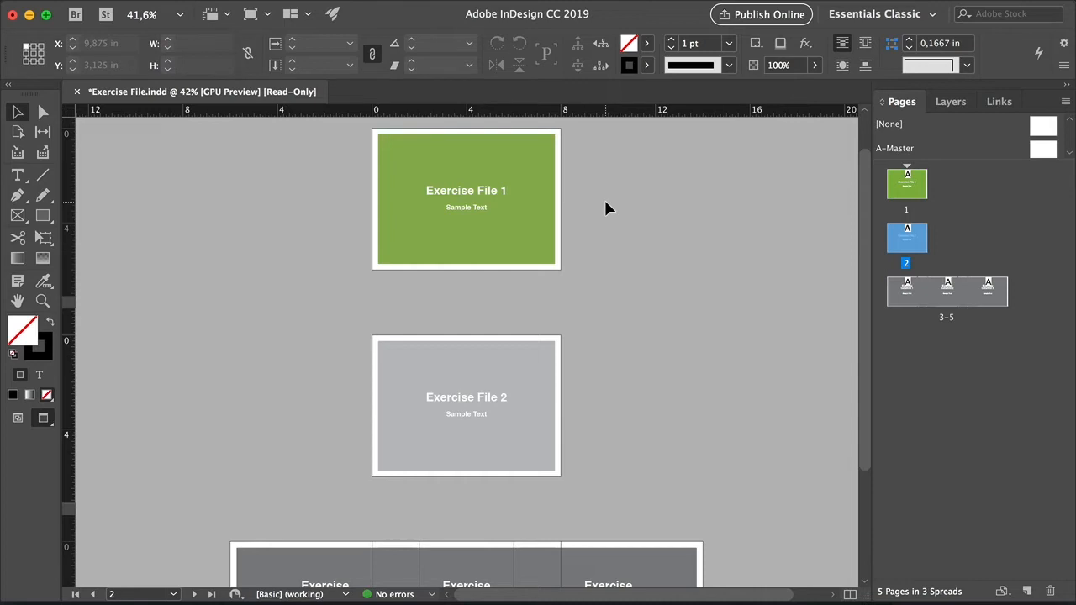
Undo the Adjust Layout resize and scroll to see all five pages
{"action": "scroll", "scroll_direction": "down", "scroll_amount": 3}
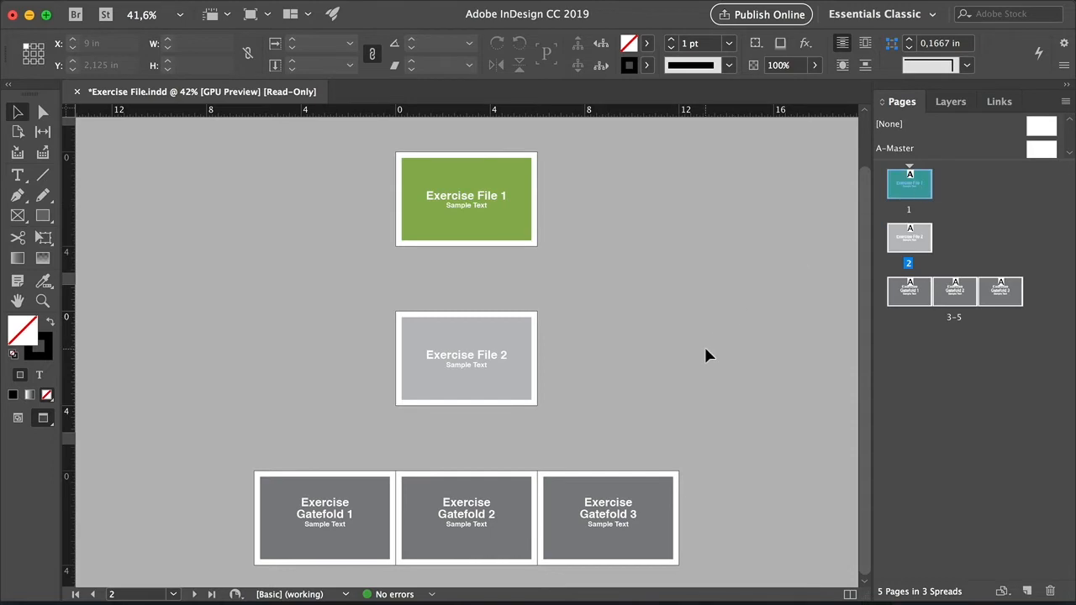
{"action": "mouse_move", "coordinate": [1009, 593]}
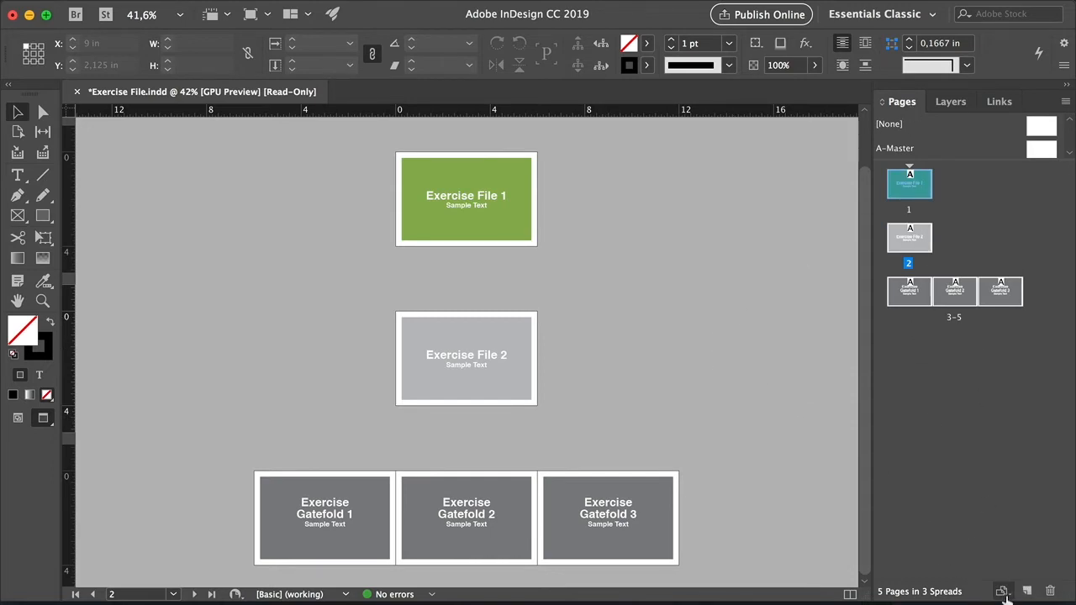
Add custom page size 'Project 1' at 8 × 6 in and apply it to page 1
{"action": "left_click", "coordinate": [1002, 591]}
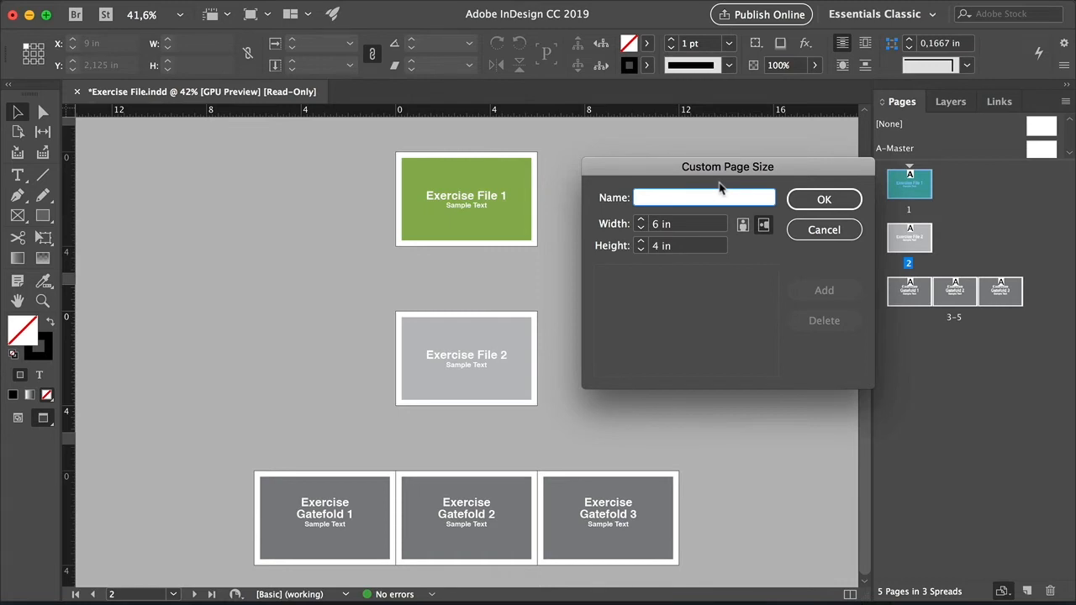
{"action": "type", "text": "Project 1"}
{"action": "left_click", "coordinate": [688, 224]}
{"action": "type", "text": "8"}
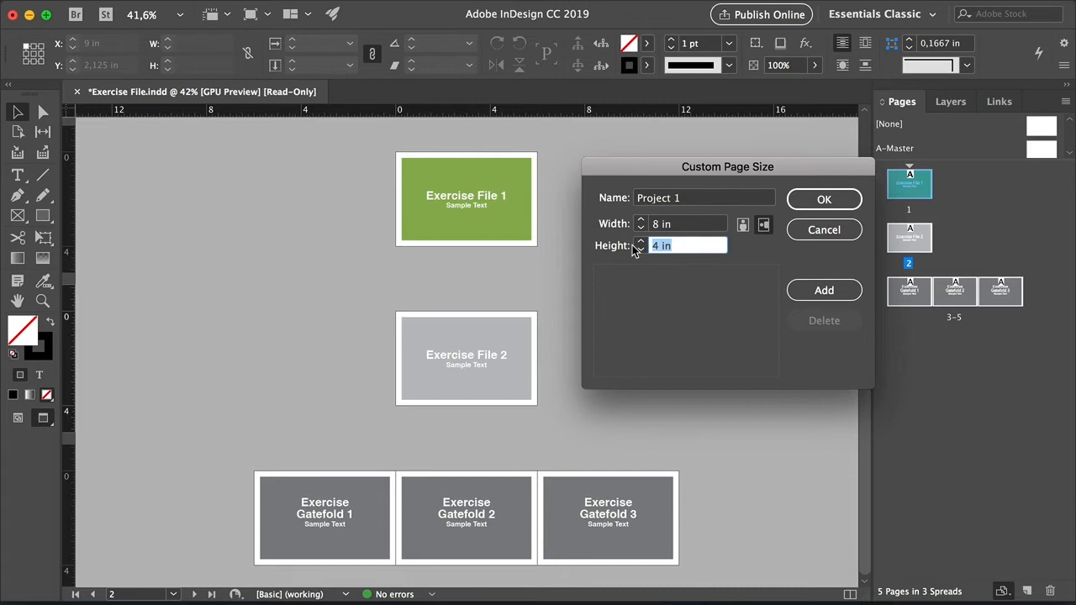
{"action": "left_click", "coordinate": [824, 291]}
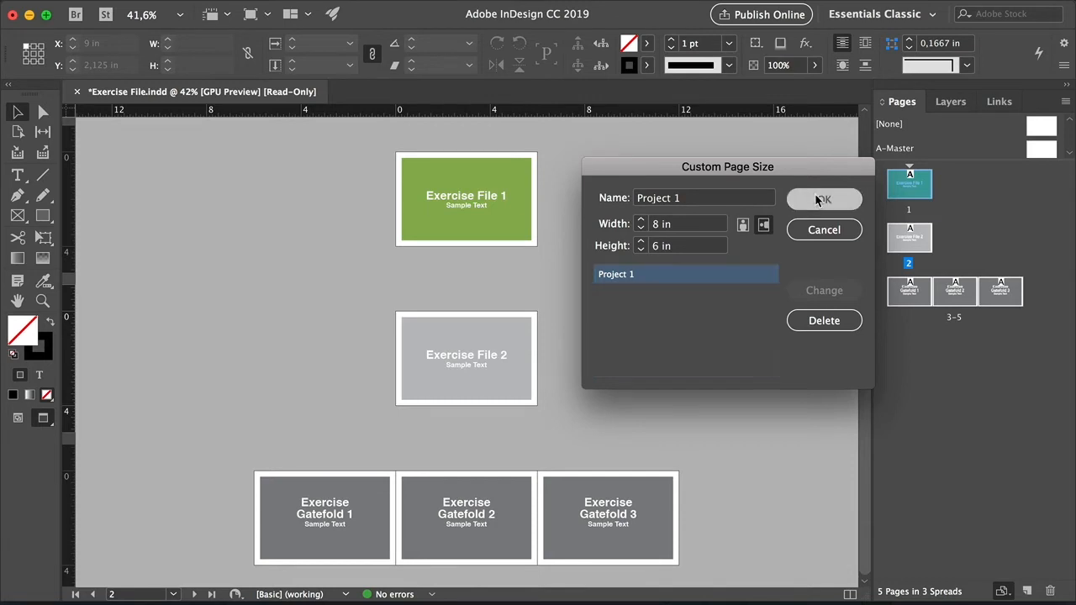
{"action": "left_click", "coordinate": [824, 198]}
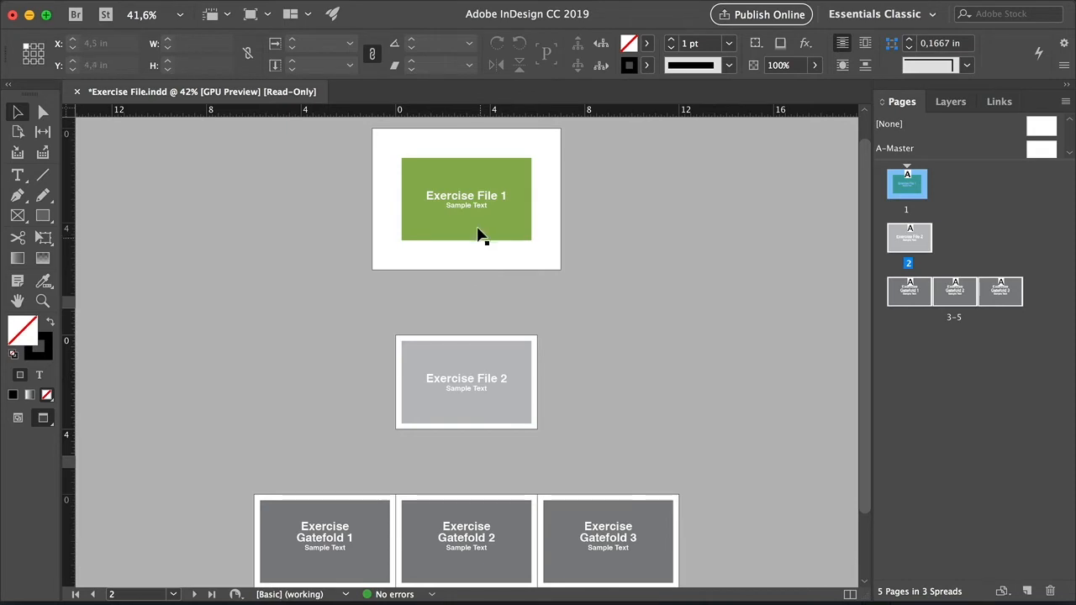
Select the green Exercise File 1 box, then deselect it on the pasteboard
{"action": "left_click", "coordinate": [466, 199]}
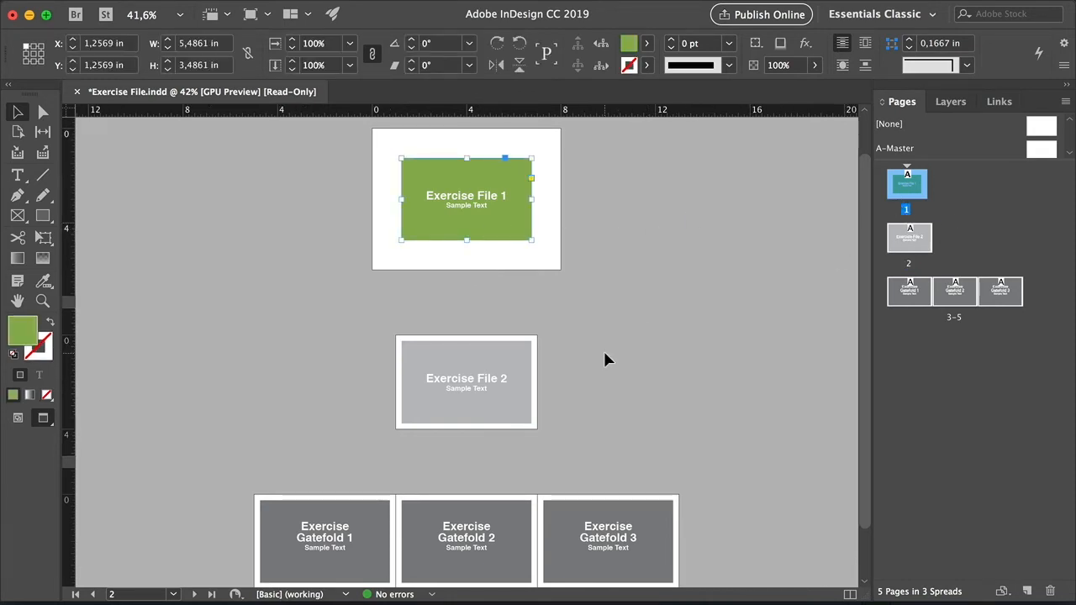
{"action": "mouse_move", "coordinate": [613, 348]}
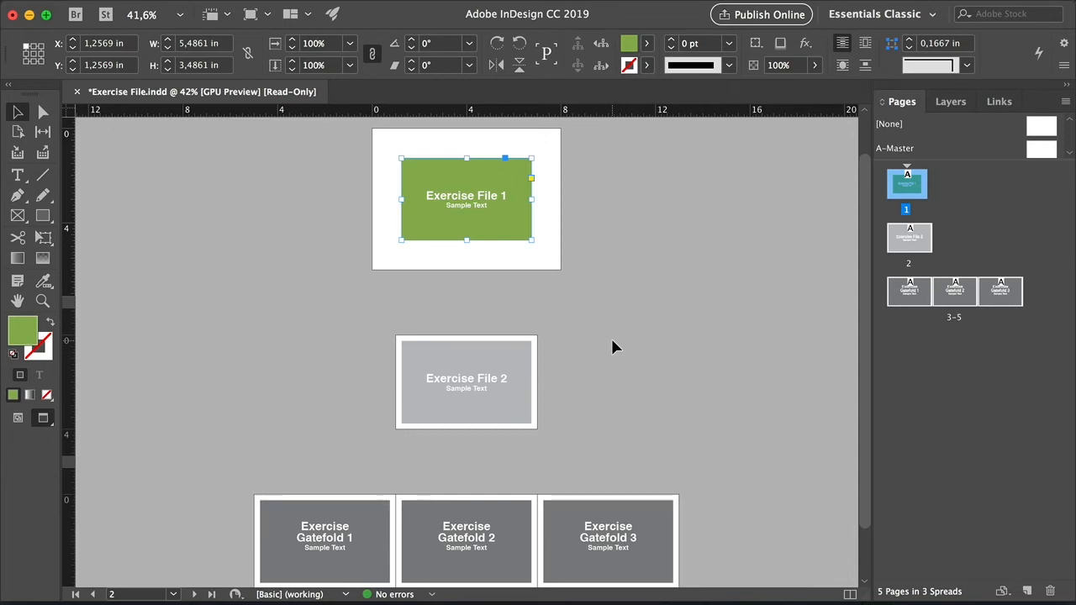
{"action": "left_click", "coordinate": [909, 238]}
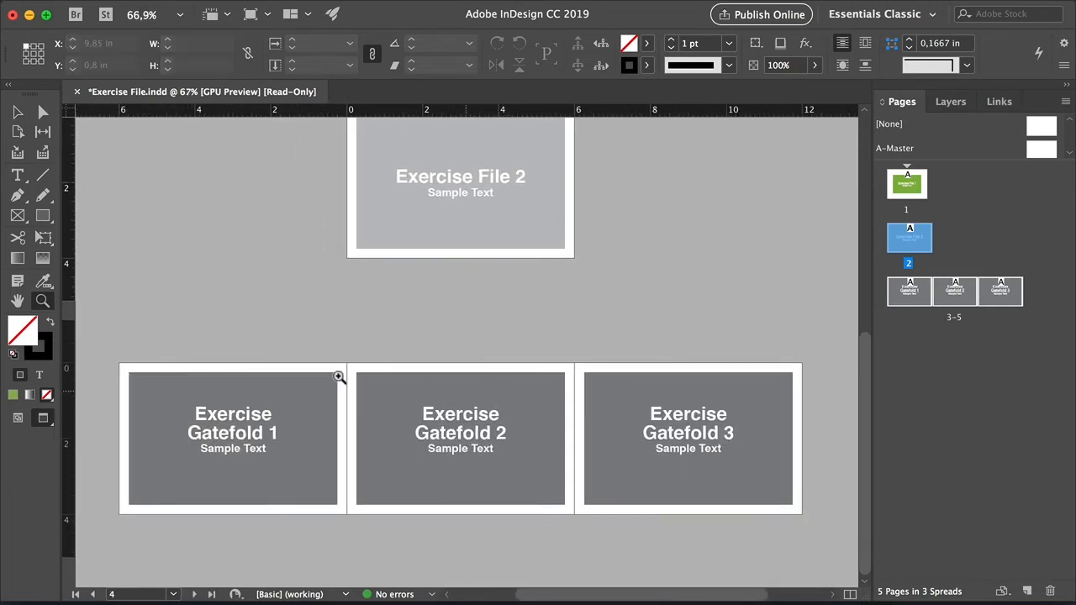
{"action": "mouse_move", "coordinate": [549, 158]}
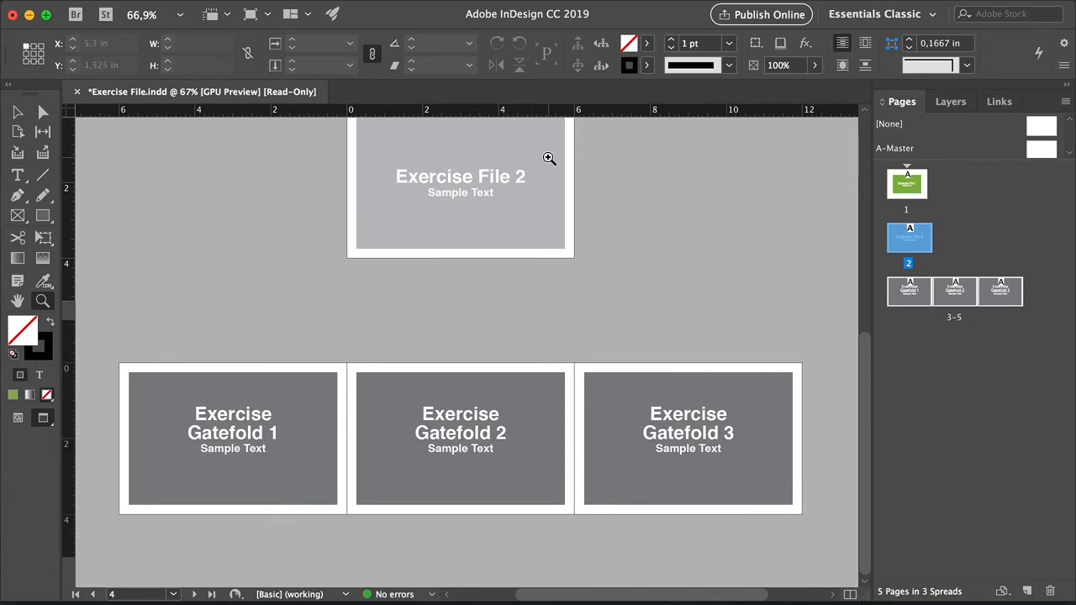
{"action": "mouse_move", "coordinate": [69, 190]}
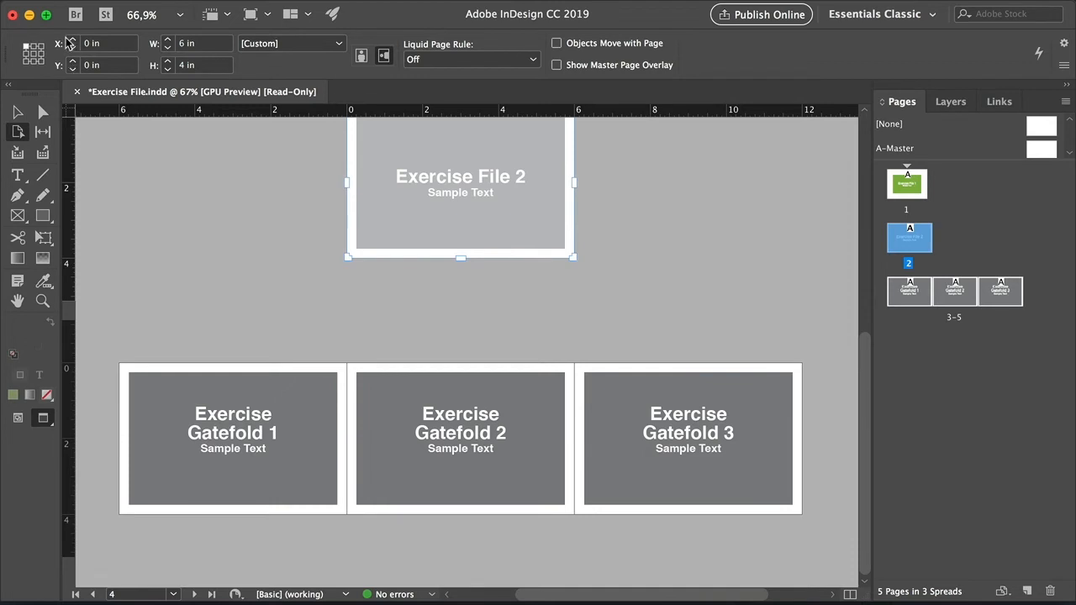
{"action": "mouse_move", "coordinate": [154, 69]}
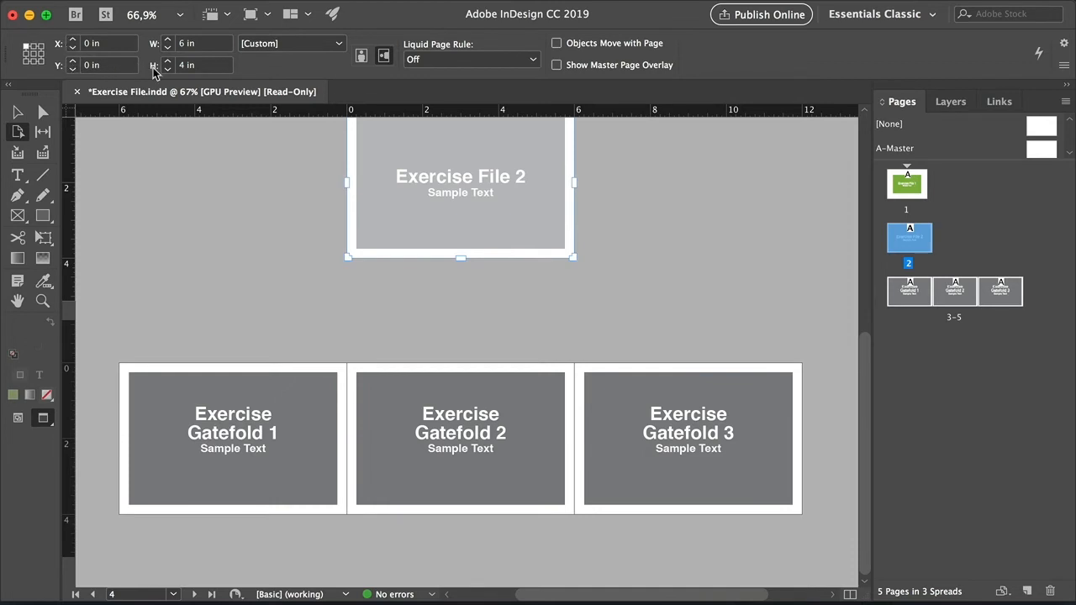
{"action": "mouse_move", "coordinate": [252, 74]}
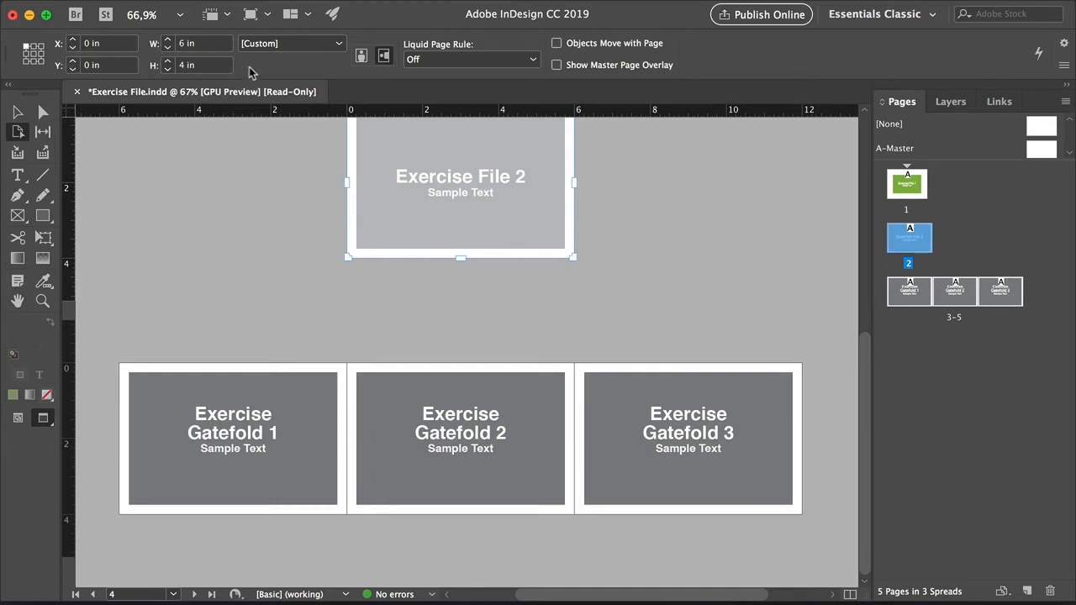
Review page 2's preset sizes and Liquid Page Rule, leaving the rule Off
{"action": "left_click", "coordinate": [291, 43]}
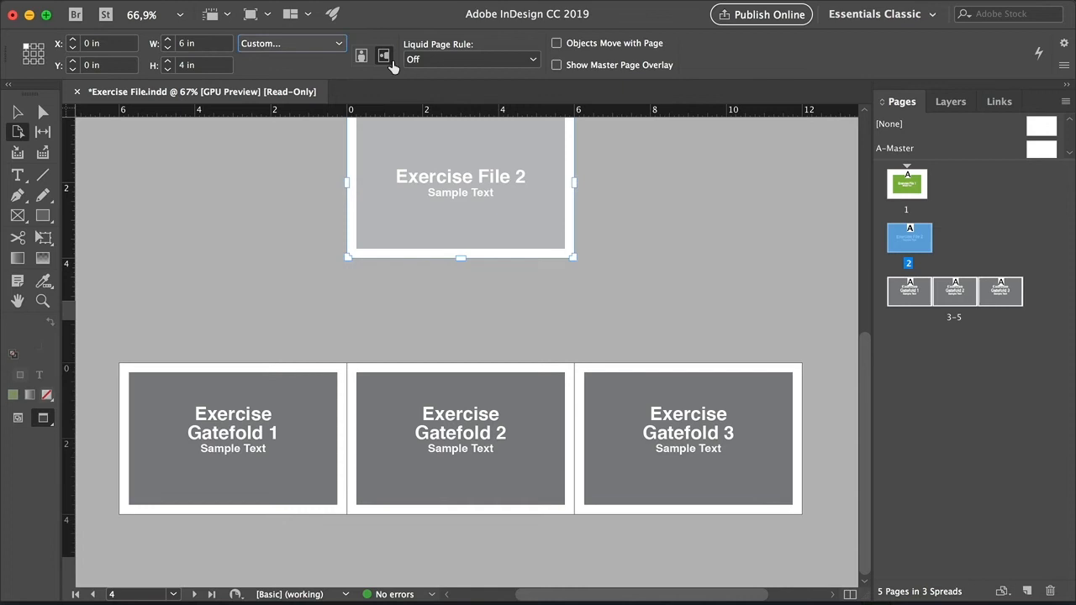
{"action": "mouse_move", "coordinate": [517, 74]}
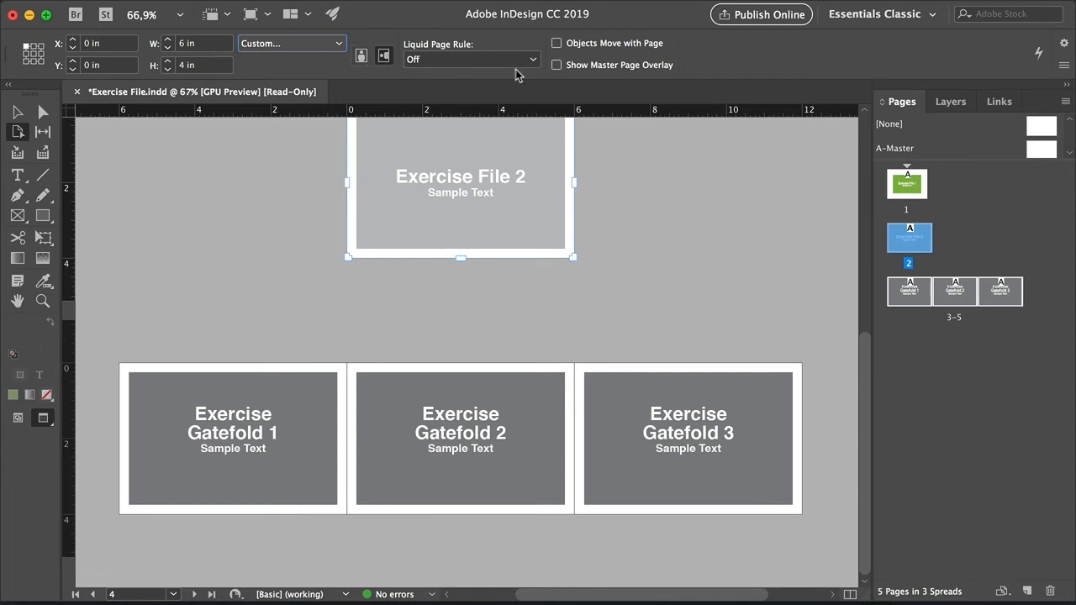
{"action": "left_click", "coordinate": [471, 59]}
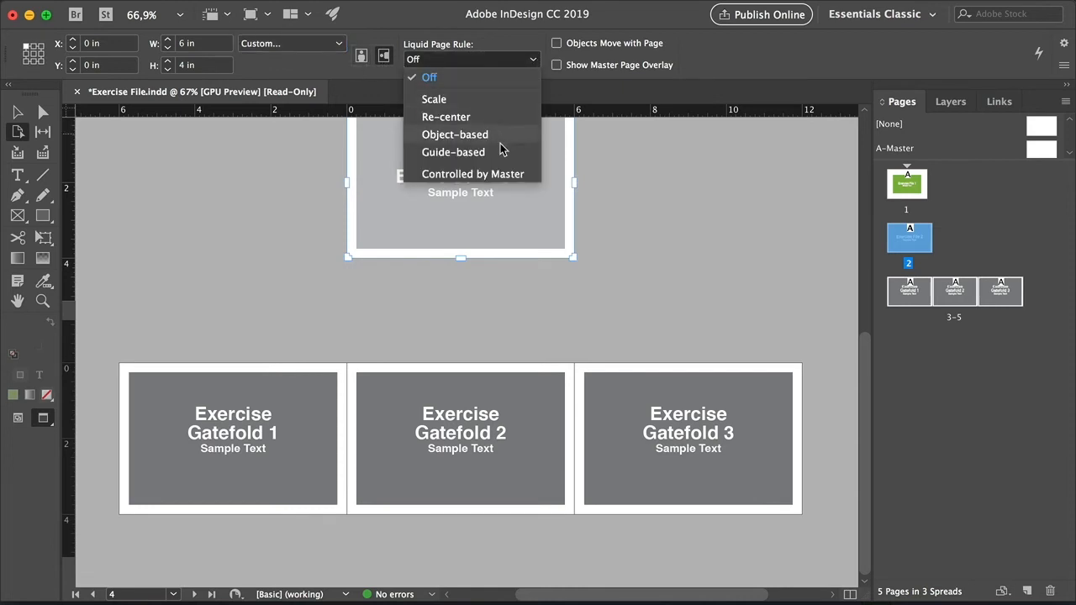
{"action": "mouse_move", "coordinate": [547, 81]}
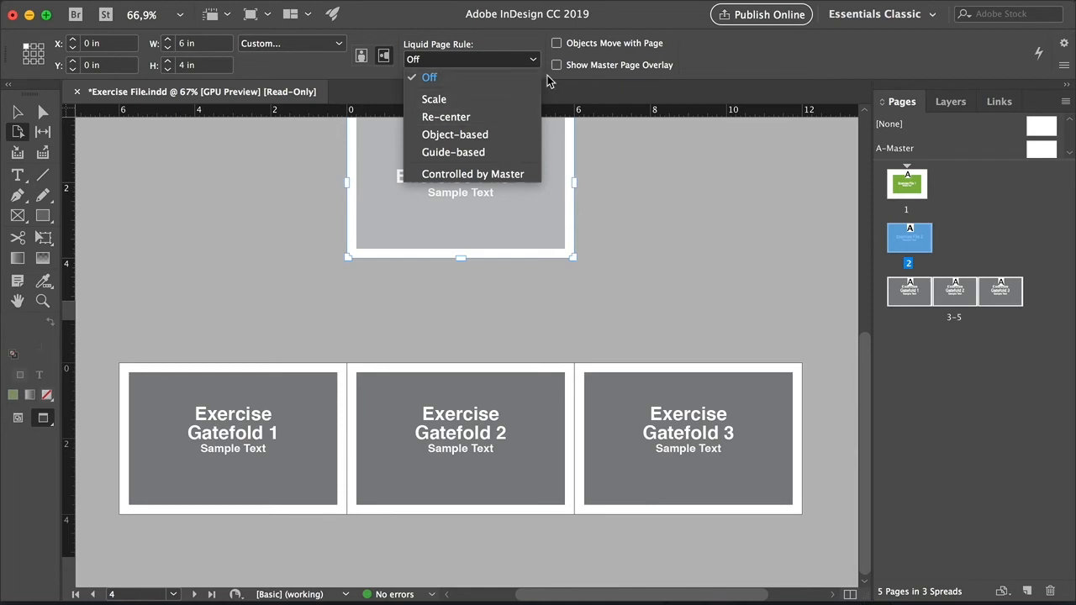
{"action": "left_click", "coordinate": [428, 76]}
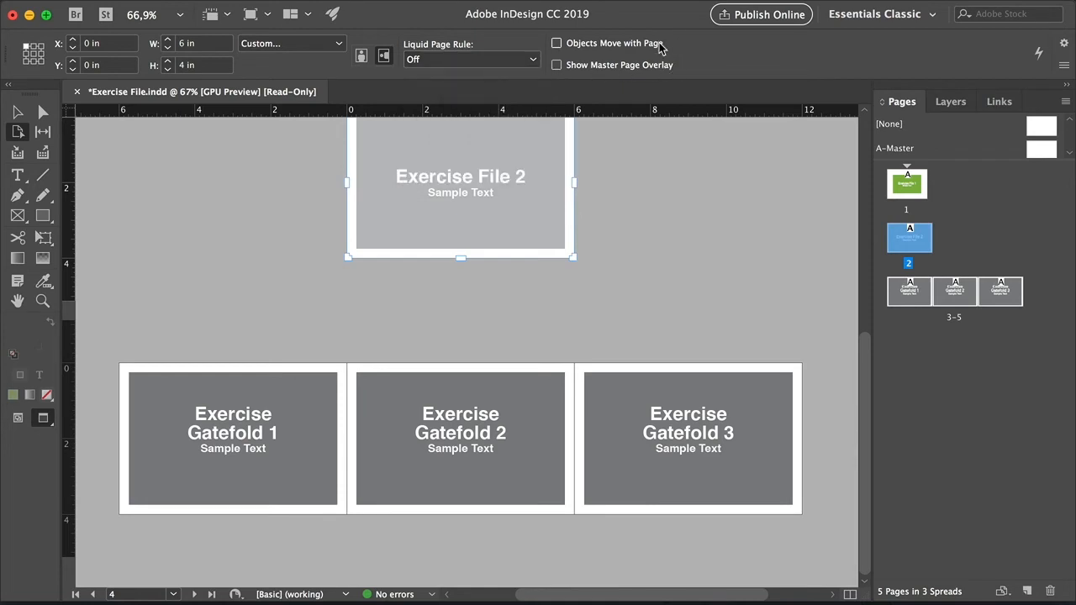
{"action": "mouse_move", "coordinate": [673, 75]}
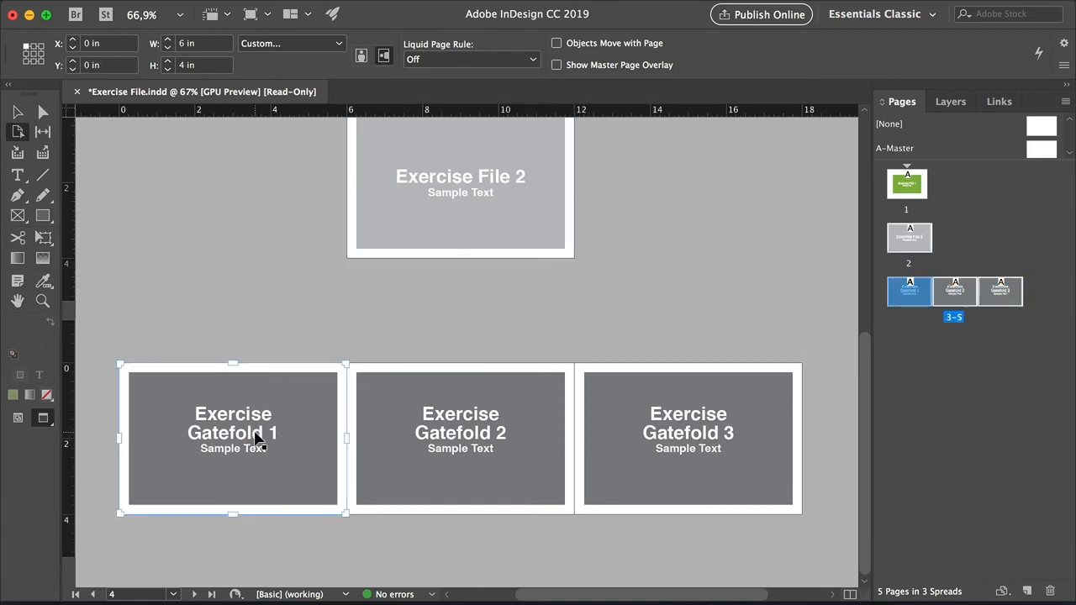
{"action": "mouse_move", "coordinate": [211, 418]}
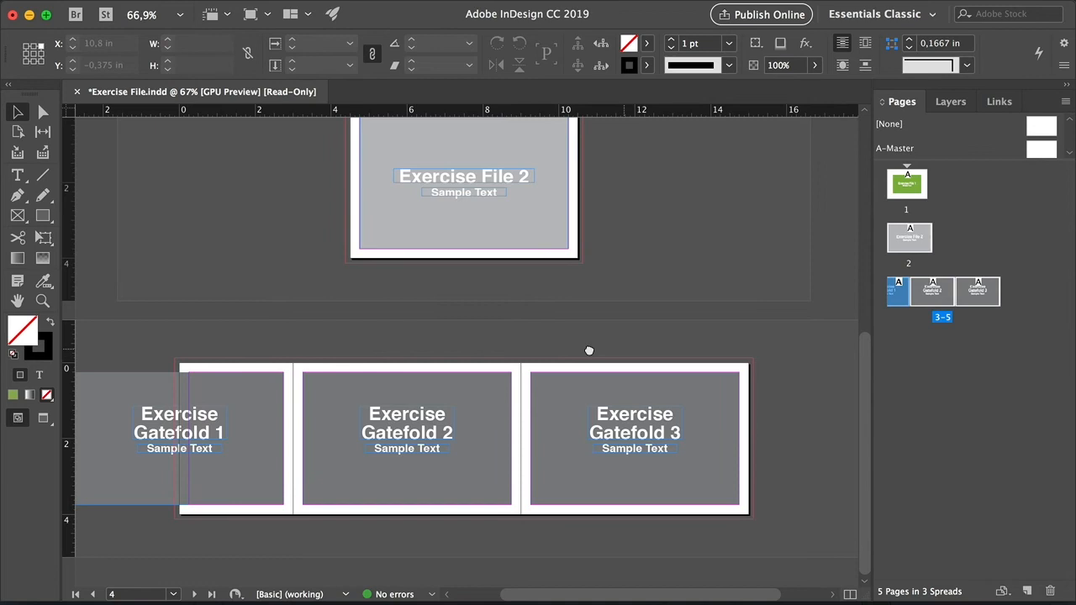
Select the Gatefold 3 page with the Page Tool
{"action": "left_click", "coordinate": [406, 438]}
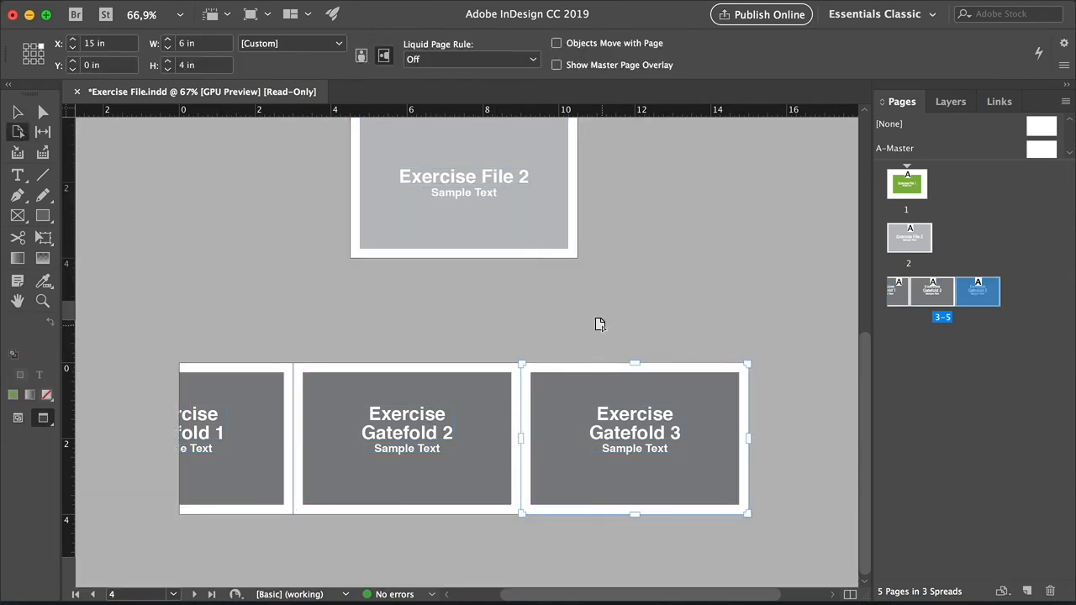
{"action": "mouse_move", "coordinate": [258, 232]}
{"action": "type", "text": "9"}
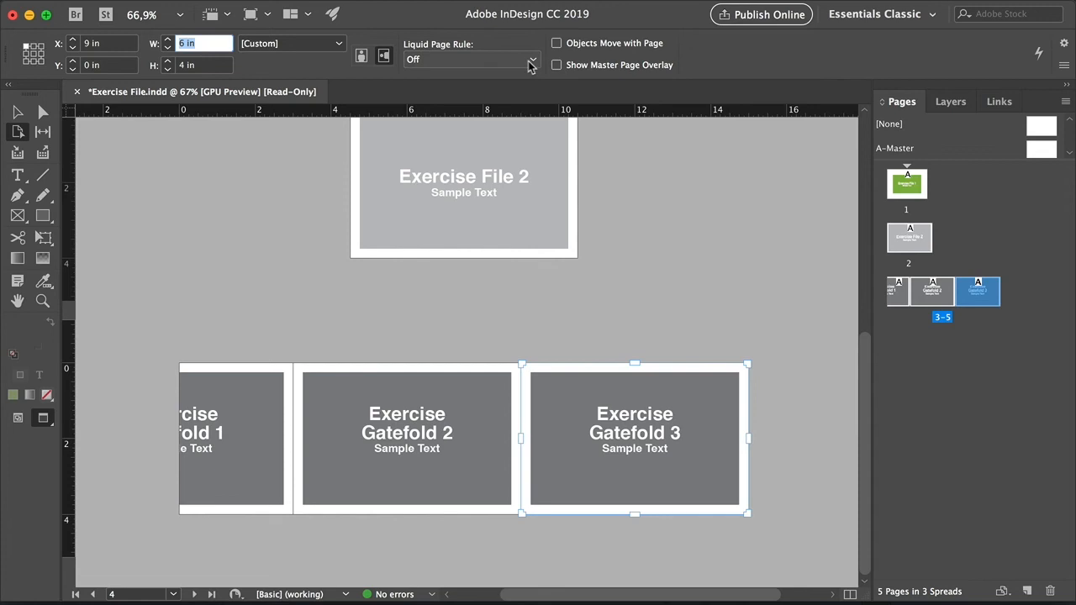
Set Gatefold 3's Liquid Page Rule to Scale and its width to 3 in
{"action": "left_click", "coordinate": [532, 59]}
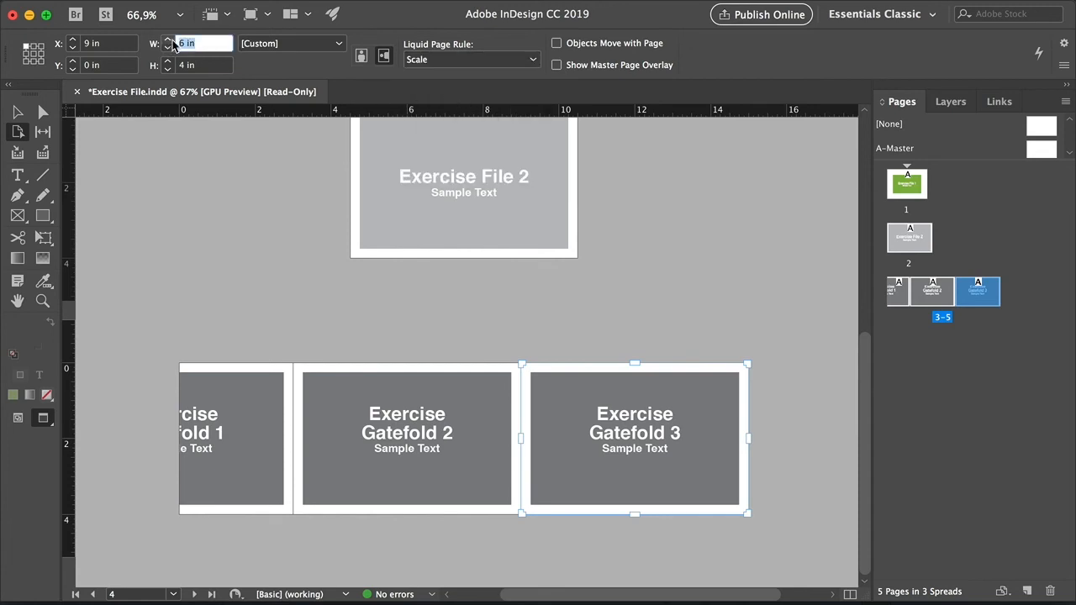
{"action": "type", "text": "3 in"}
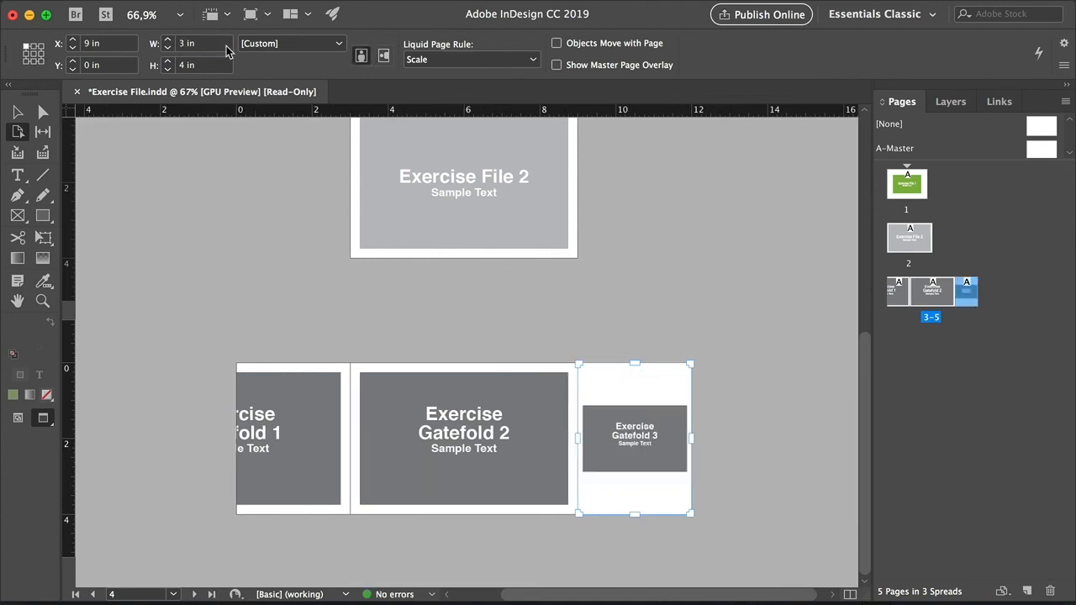
{"action": "mouse_move", "coordinate": [593, 351]}
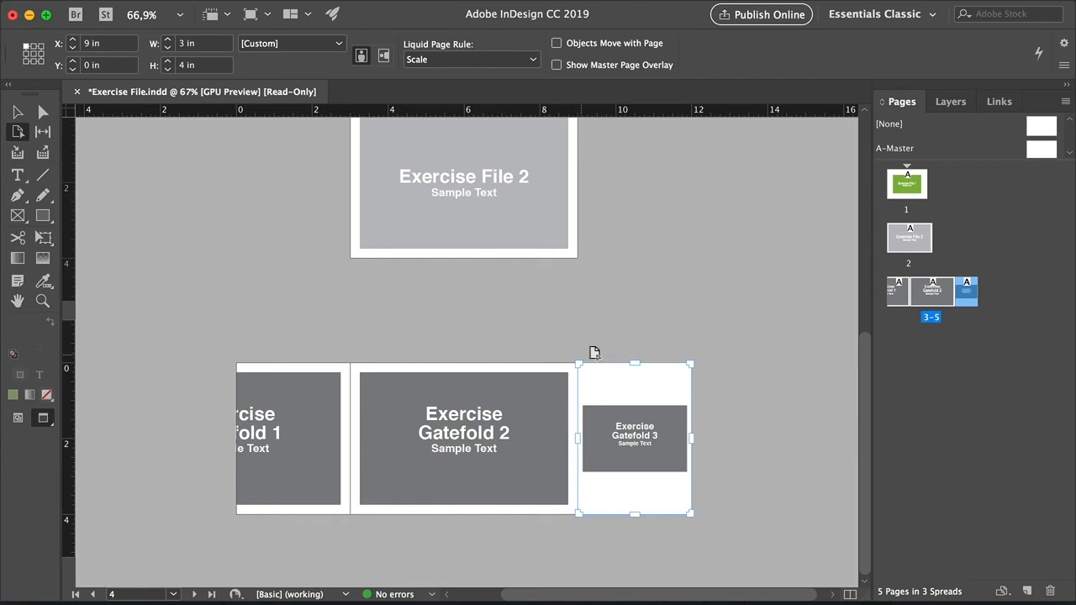
{"action": "left_click", "coordinate": [736, 410]}
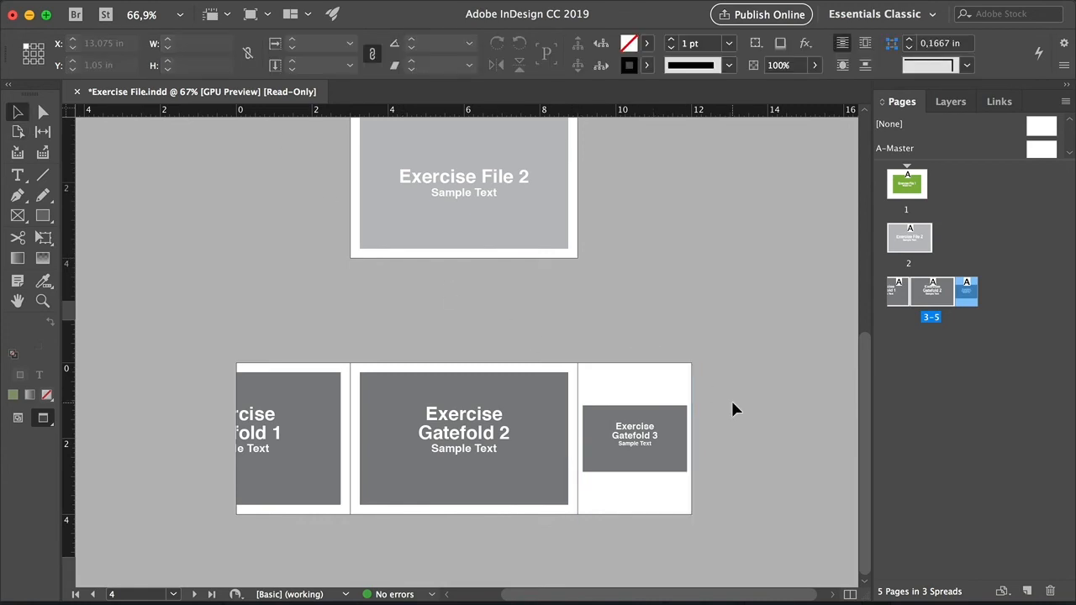